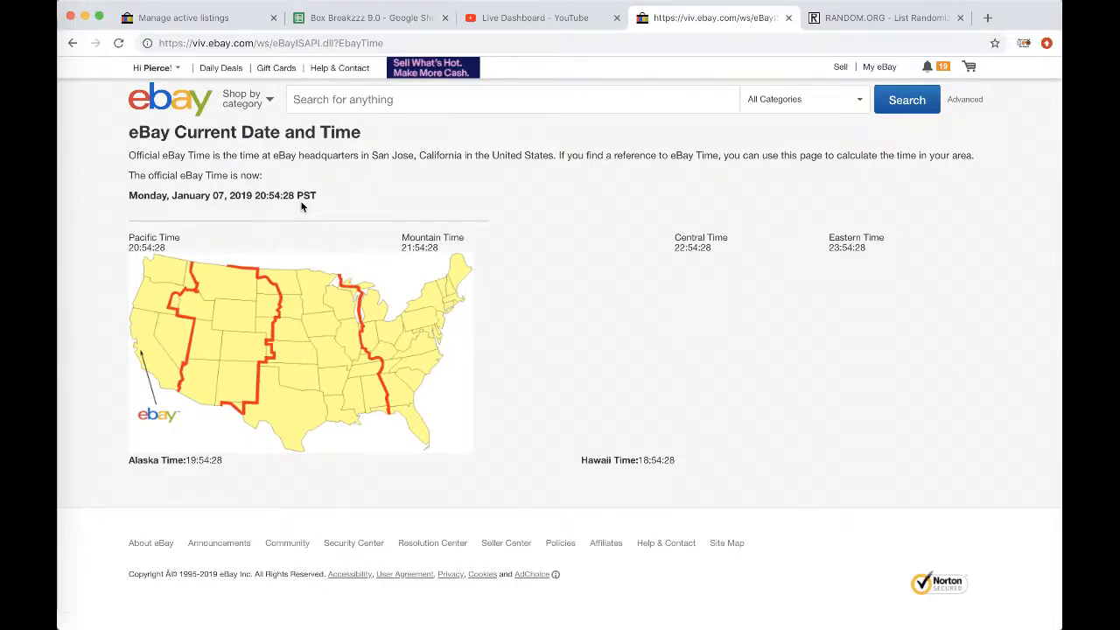
# Step: Return to the Box Breakzzz sheet and copy the column C usernames for all 32 teams
pyautogui.click(371, 18)
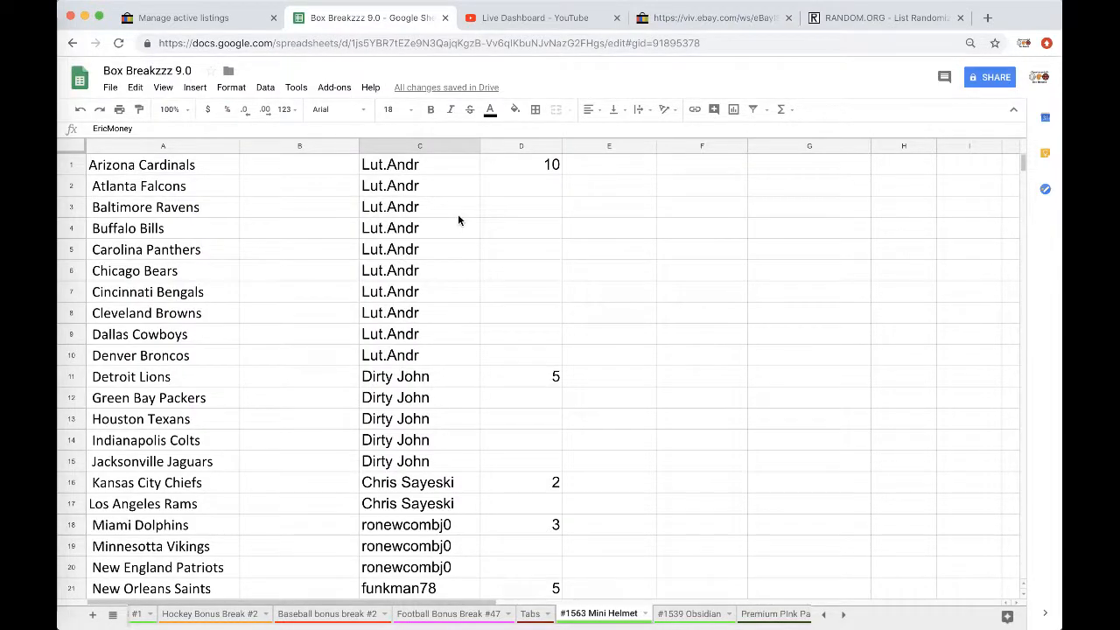
pyautogui.scroll(-3)
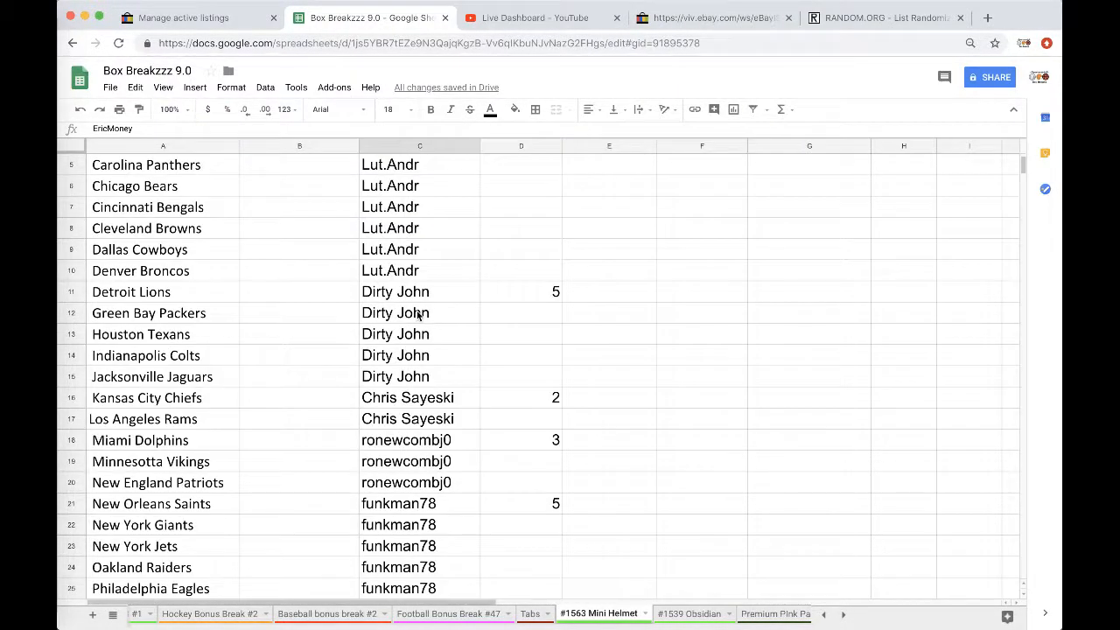
pyautogui.scroll(-3)
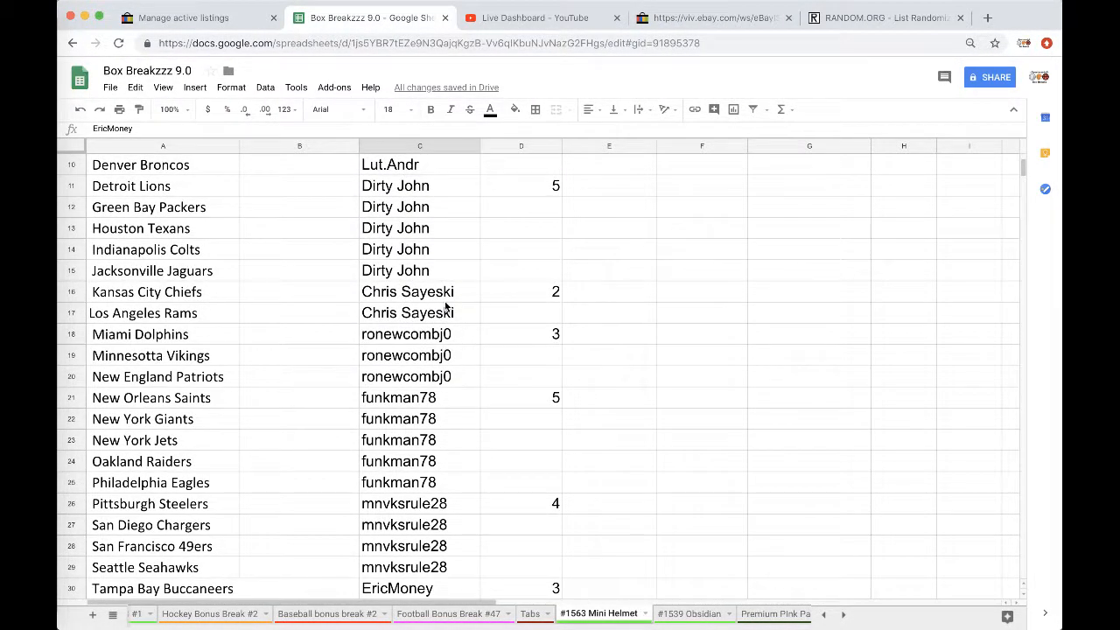
pyautogui.scroll(-3)
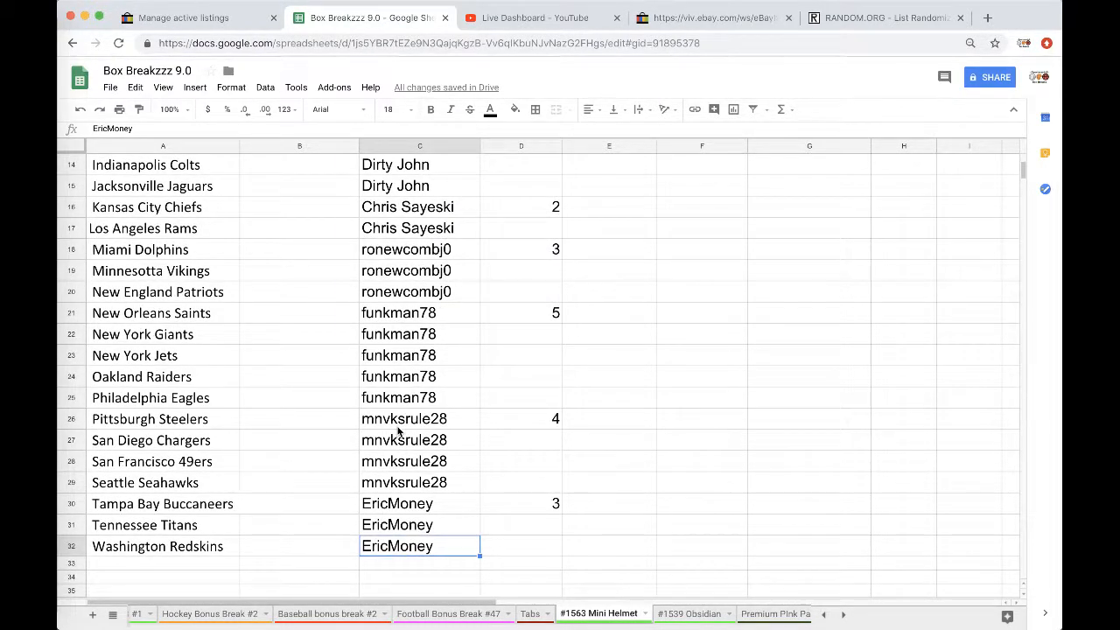
pyautogui.click(420, 145)
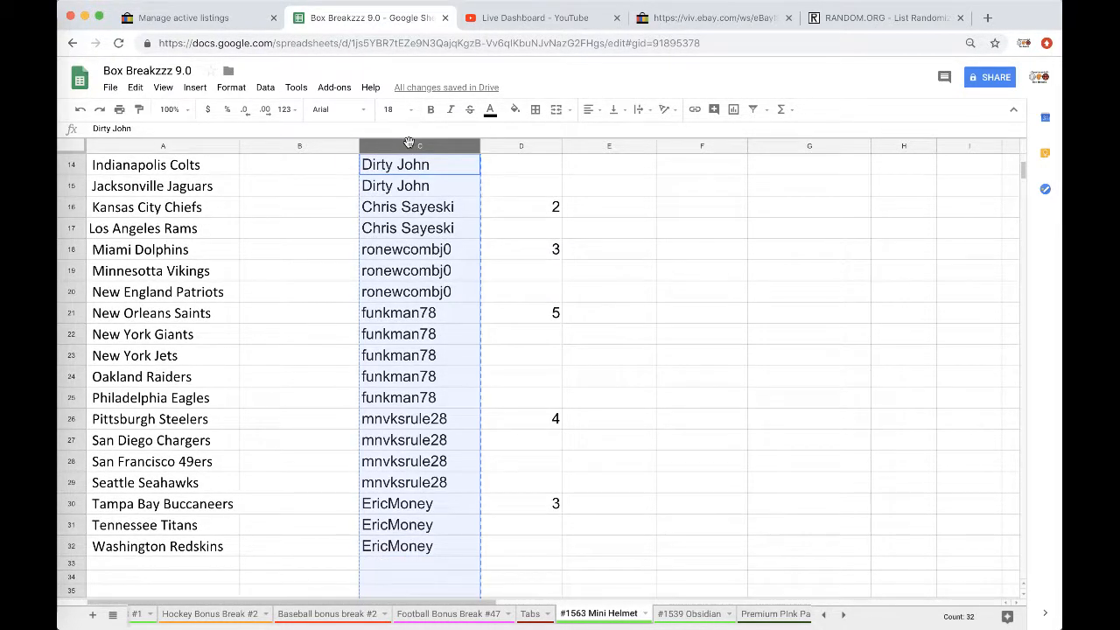
# Step: Shuffle the 32 usernames repeatedly in the List Randomizer and bring the final order back to Sheets
pyautogui.click(884, 18)
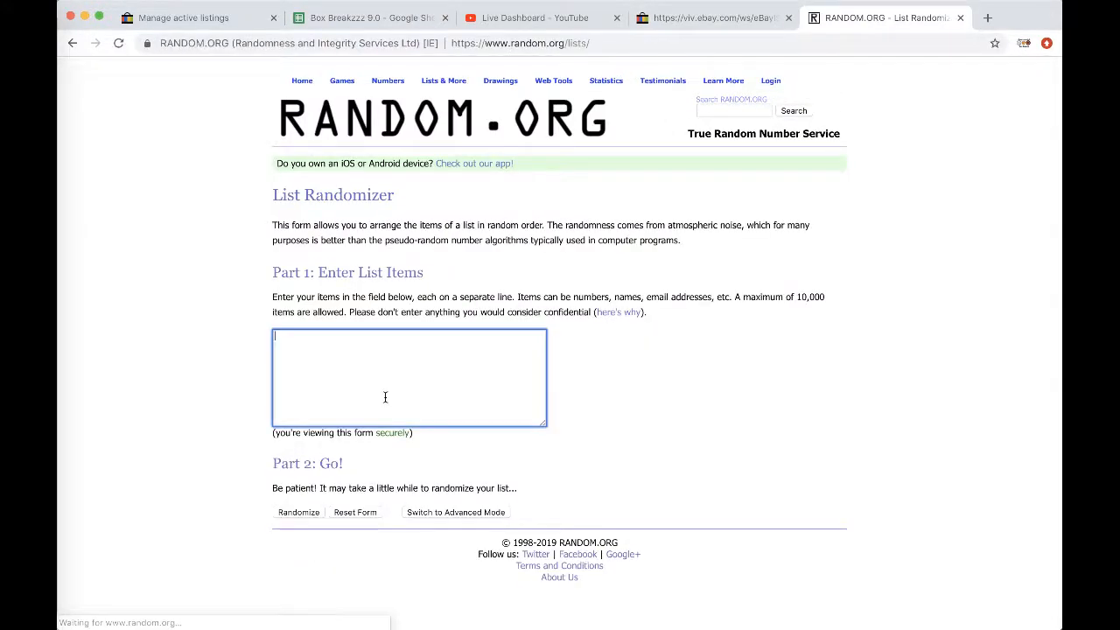
pyautogui.click(297, 511)
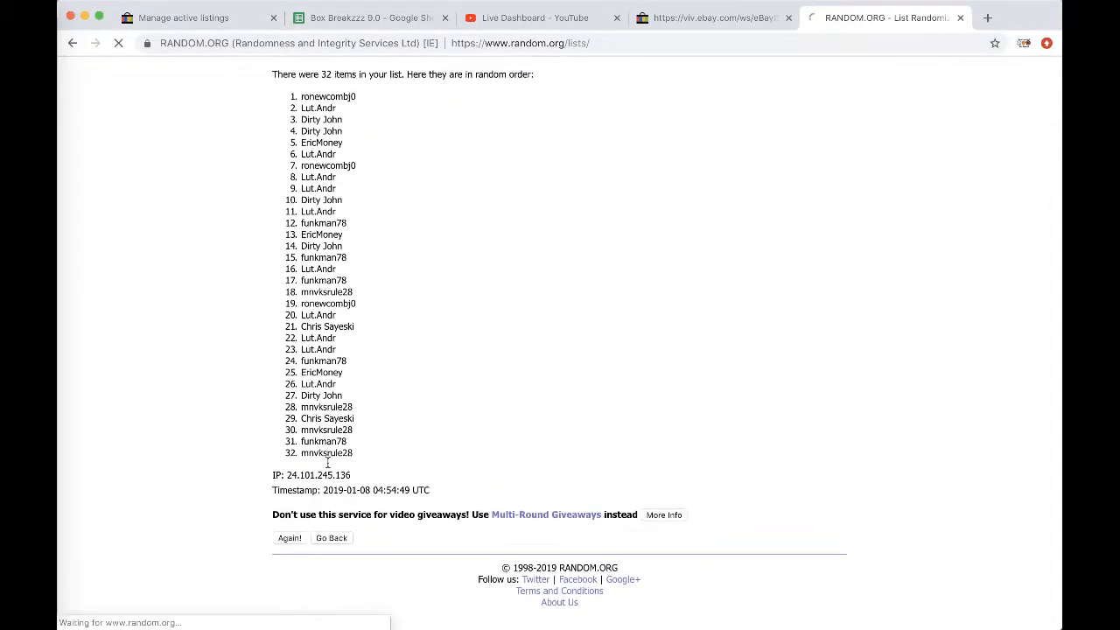
pyautogui.click(289, 539)
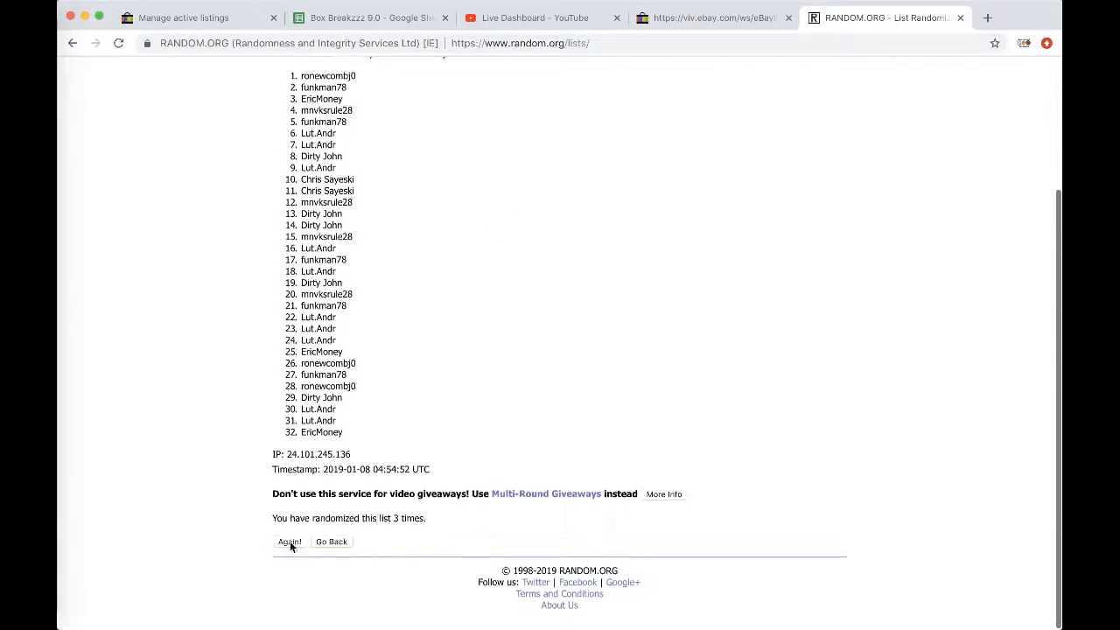
pyautogui.click(289, 543)
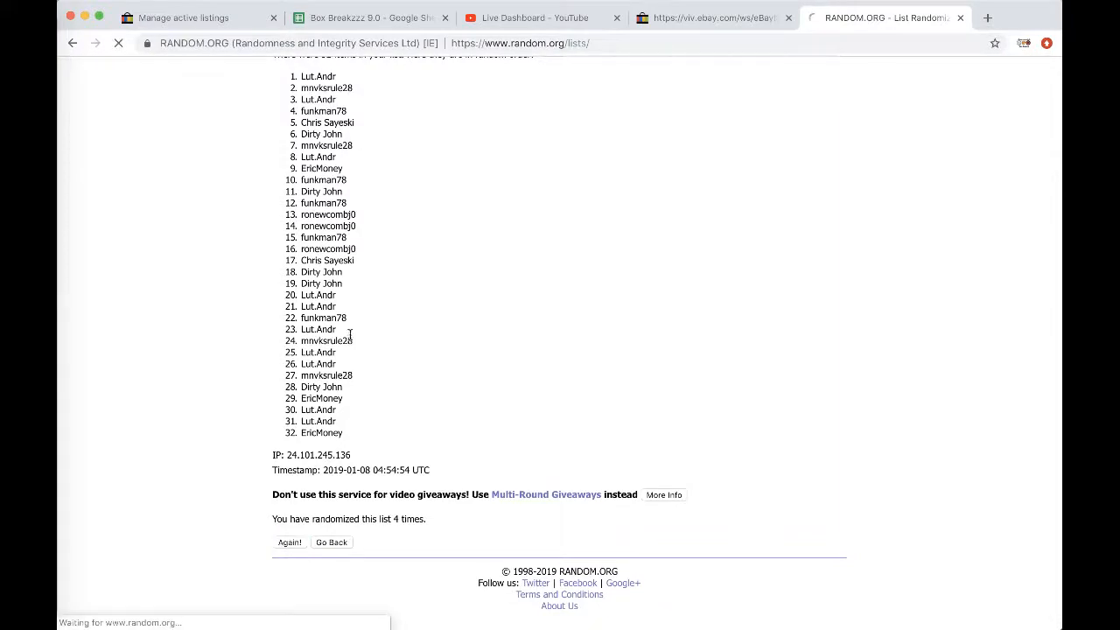
pyautogui.click(289, 542)
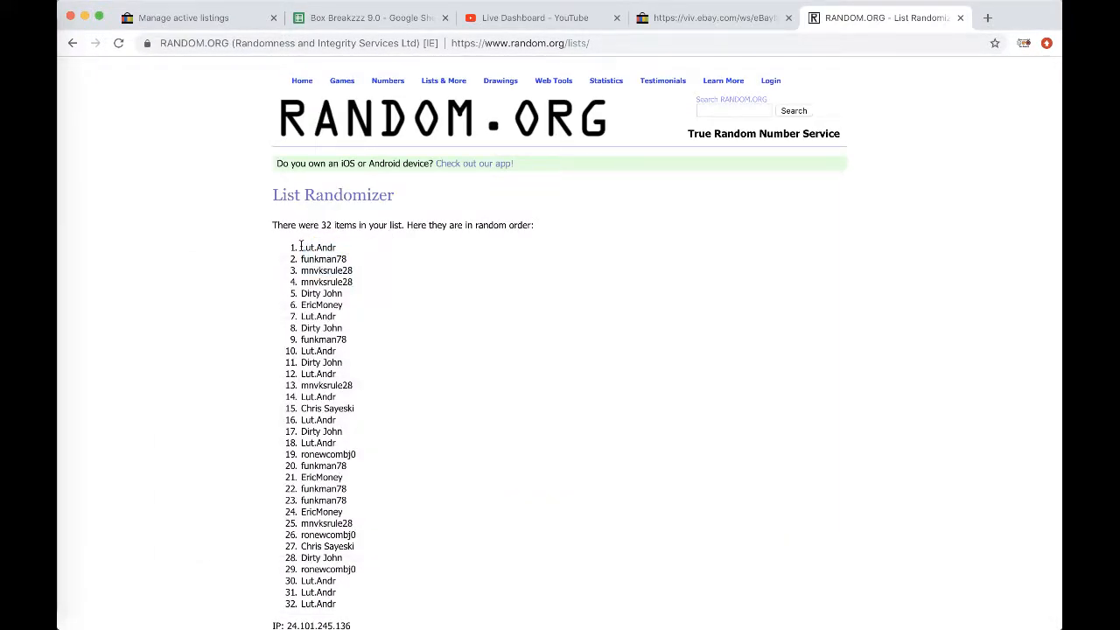
pyautogui.scroll(-3)
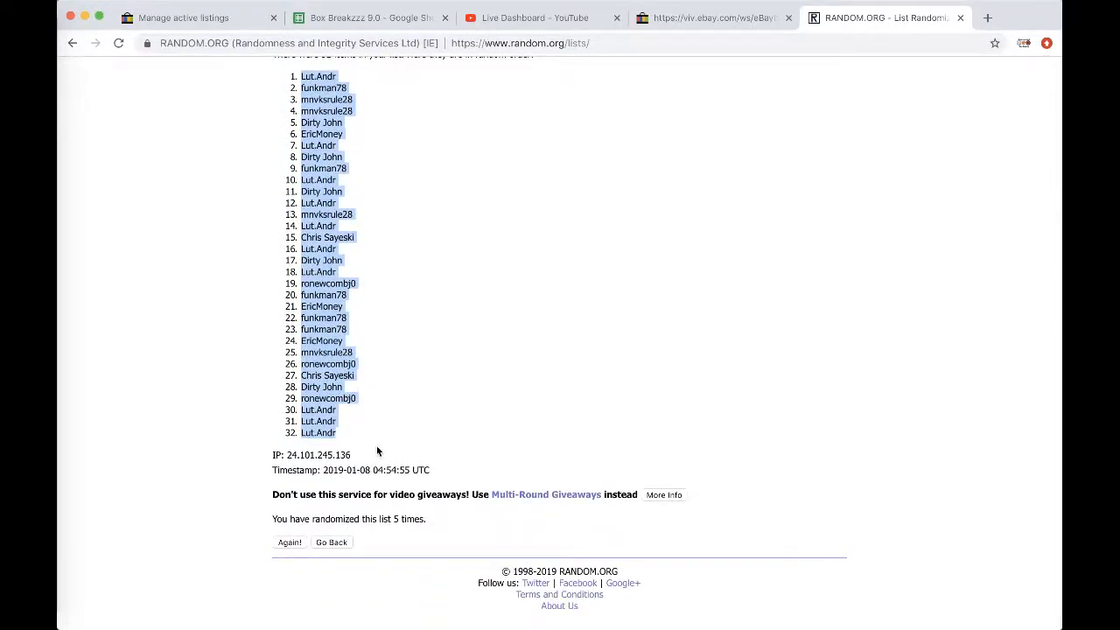
pyautogui.click(367, 17)
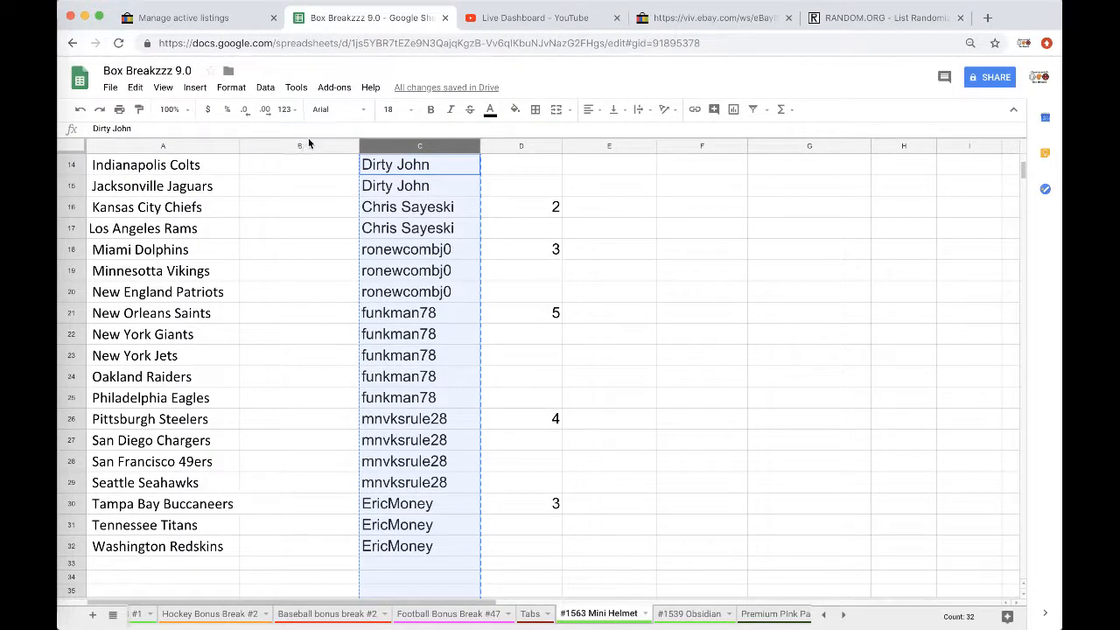
# Step: Paste the shuffled usernames into column C at size 18 beside the 32 NFL teams
pyautogui.click(388, 109)
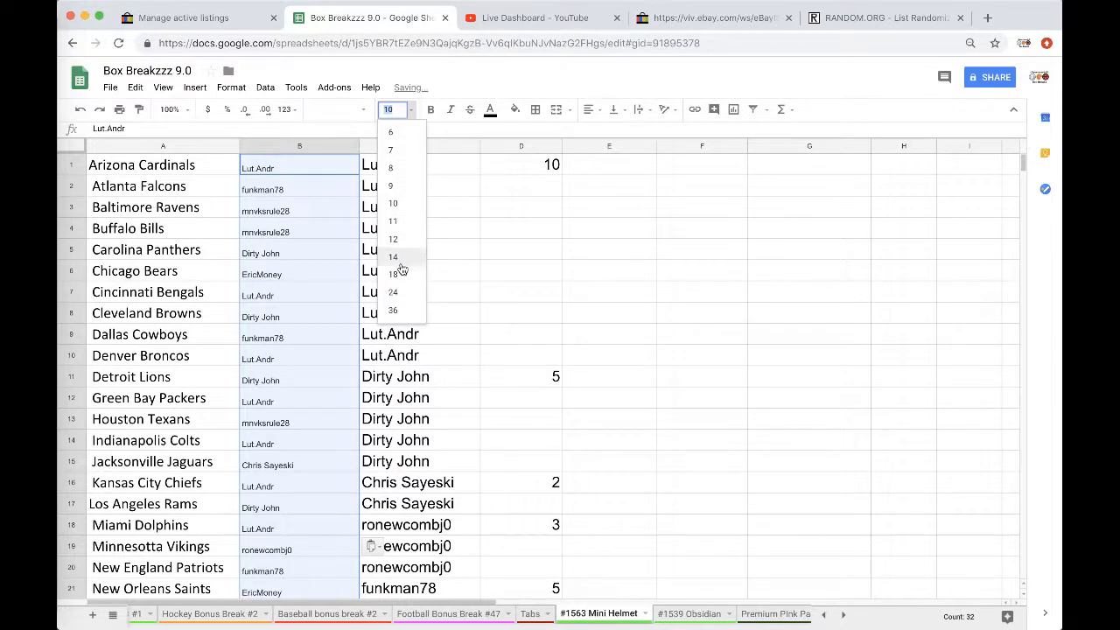
pyautogui.click(392, 273)
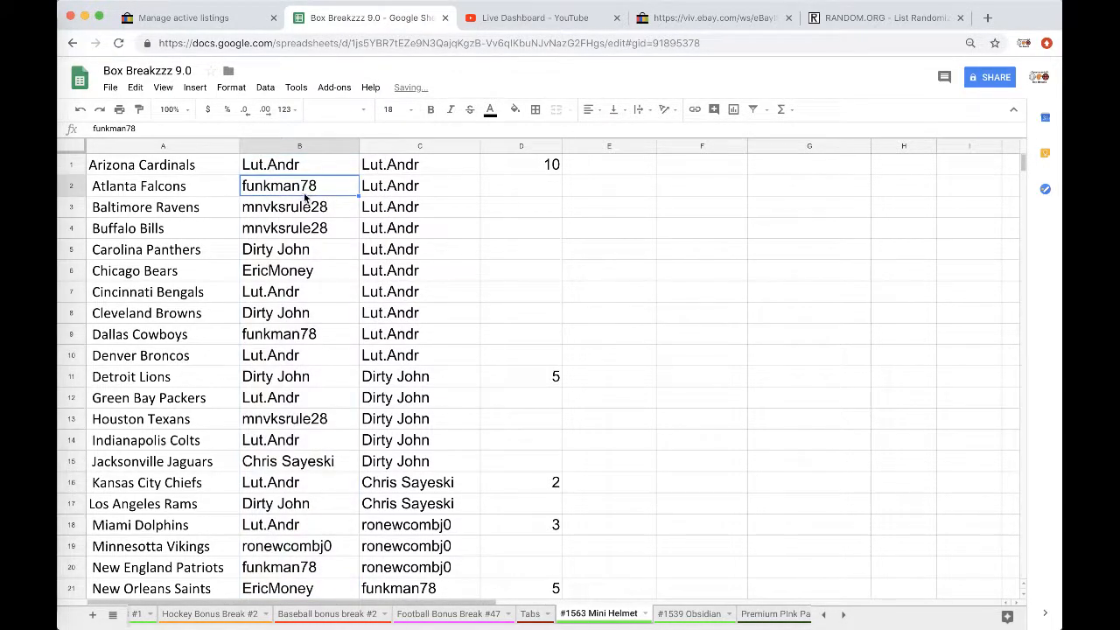
pyautogui.scroll(-3)
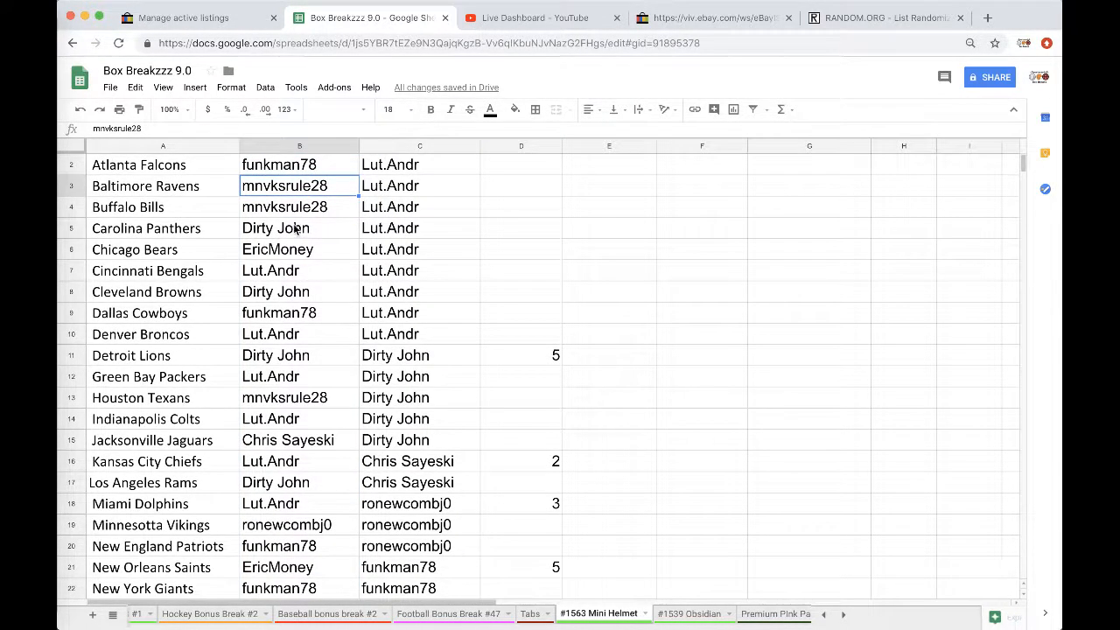
pyautogui.scroll(-3)
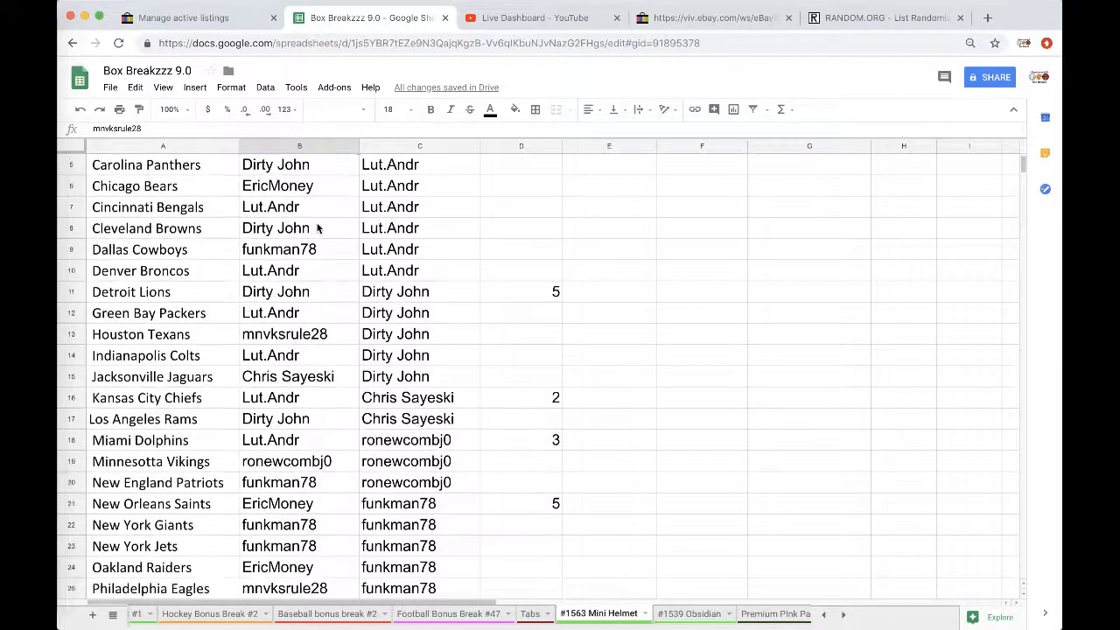
pyautogui.scroll(-3)
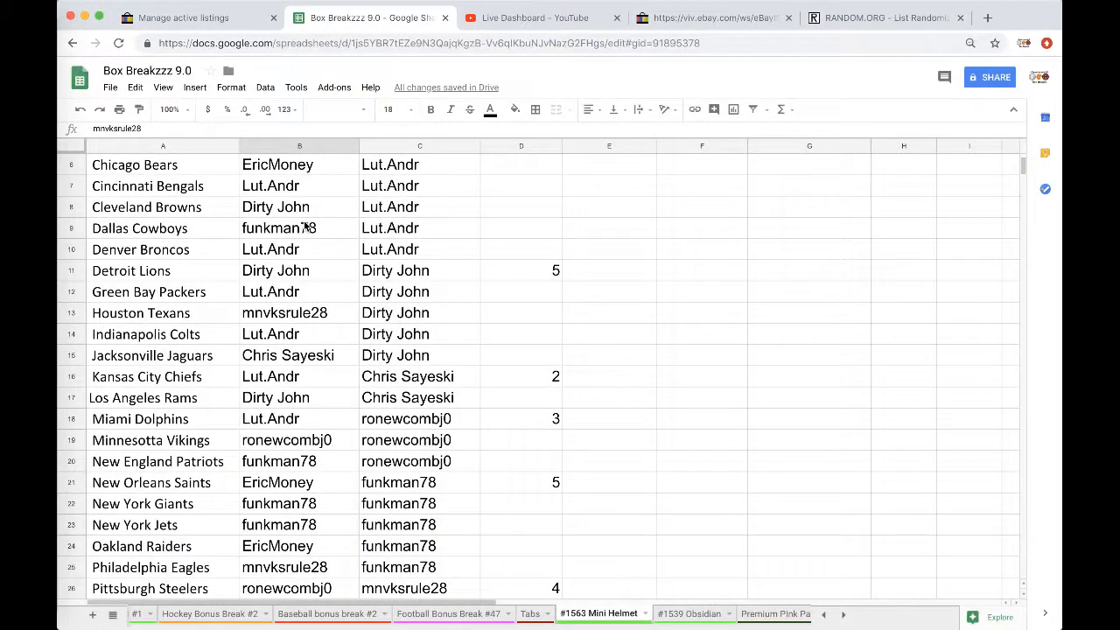
pyautogui.scroll(-3)
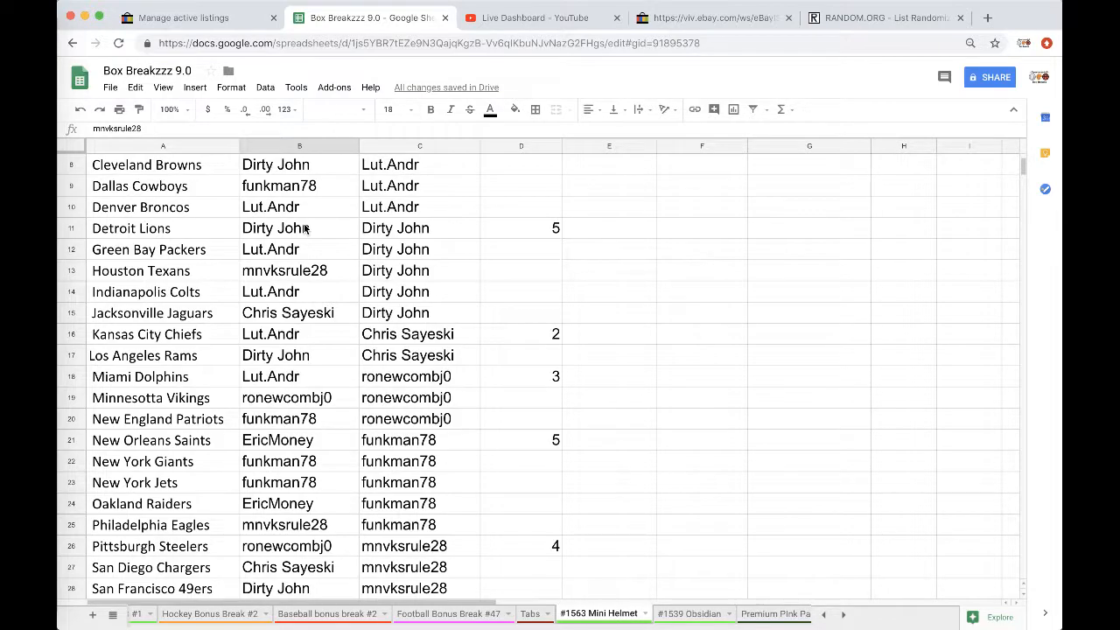
pyautogui.scroll(-3)
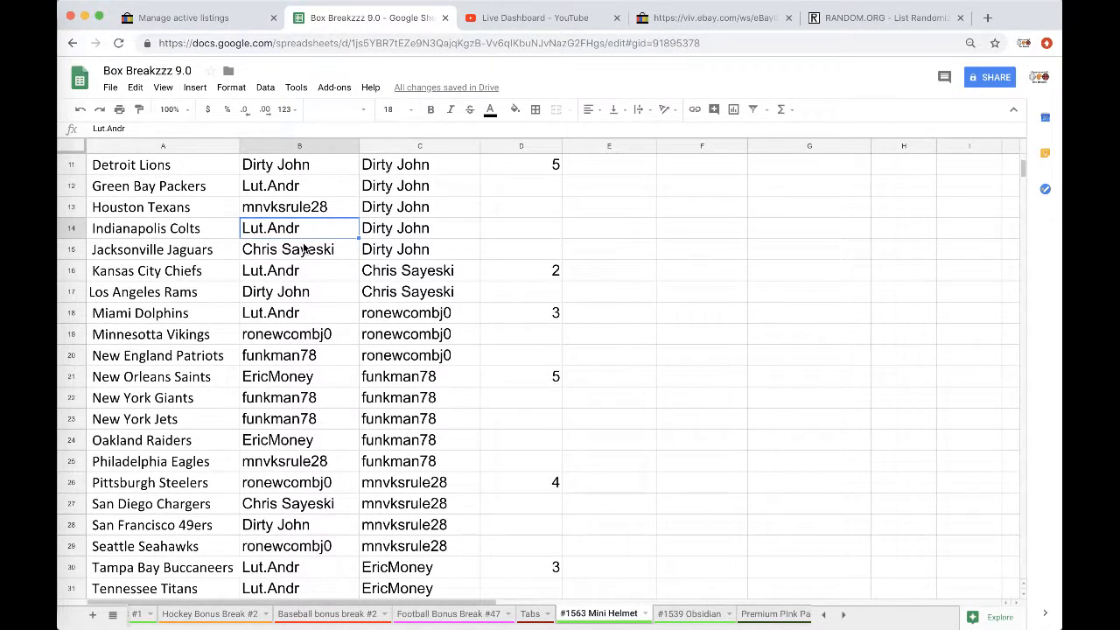
# Step: Scroll through the sheet to review the second-round team assignments
pyautogui.scroll(-3)
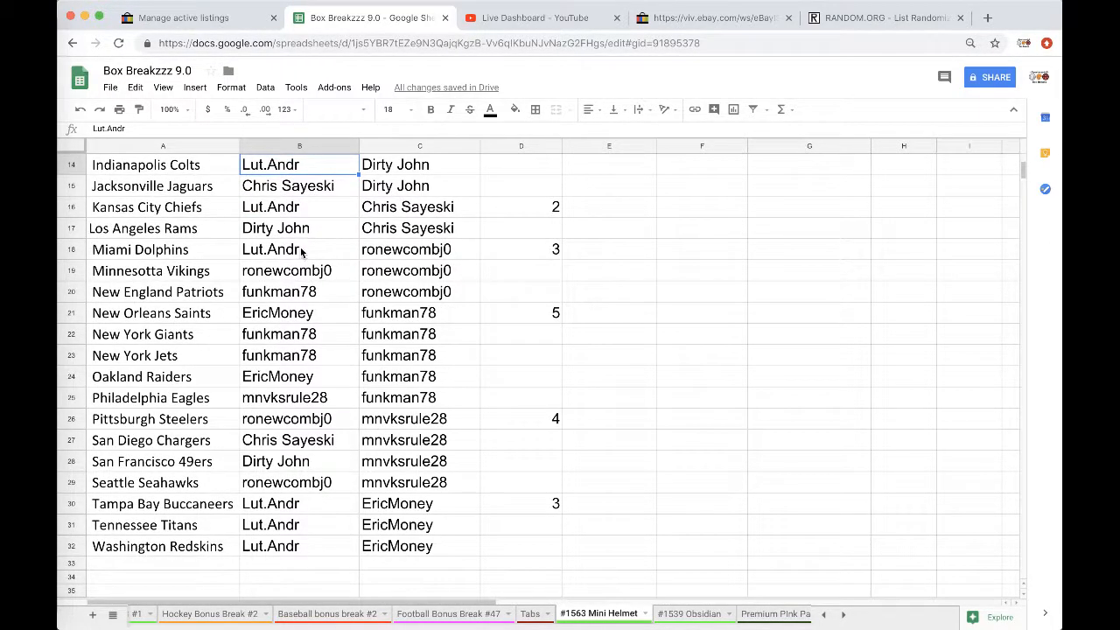
pyautogui.scroll(-3)
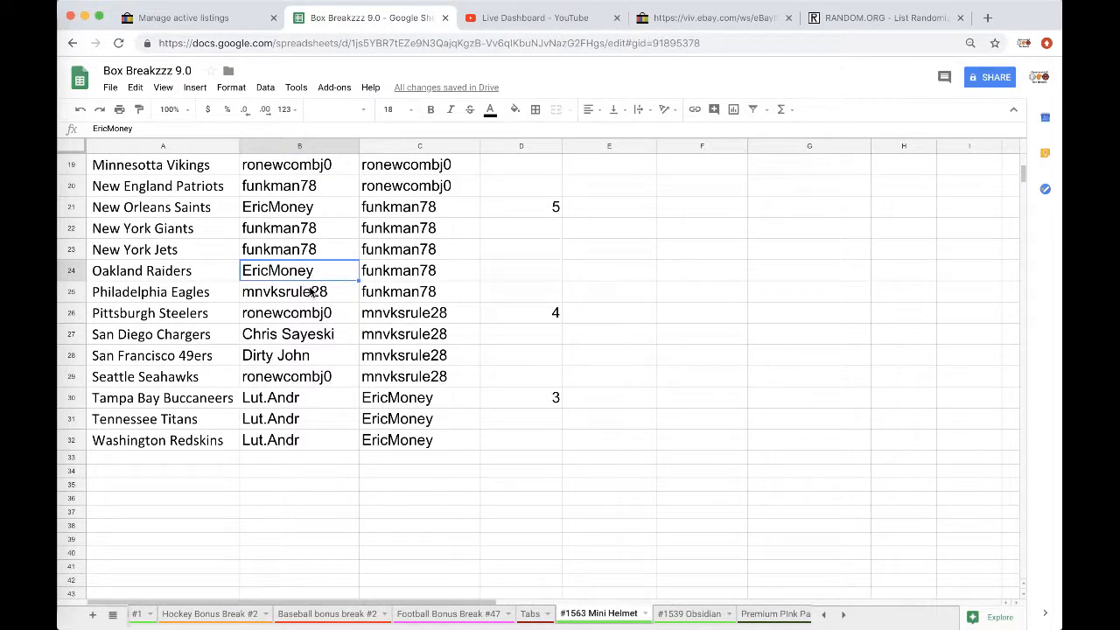
pyautogui.scroll(-3)
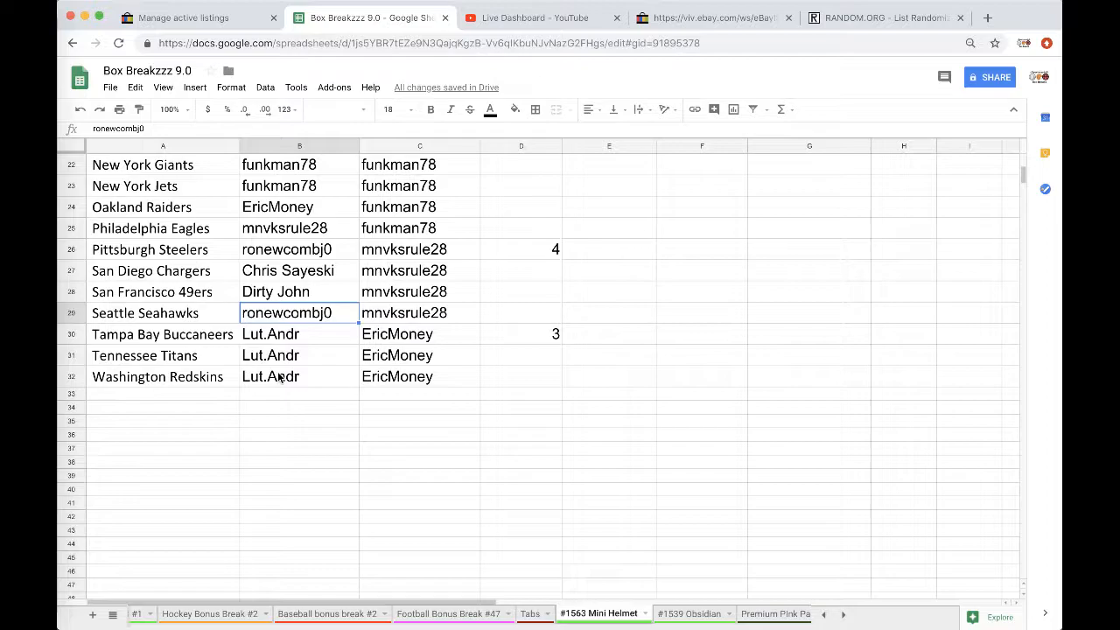
pyautogui.moveTo(269, 406)
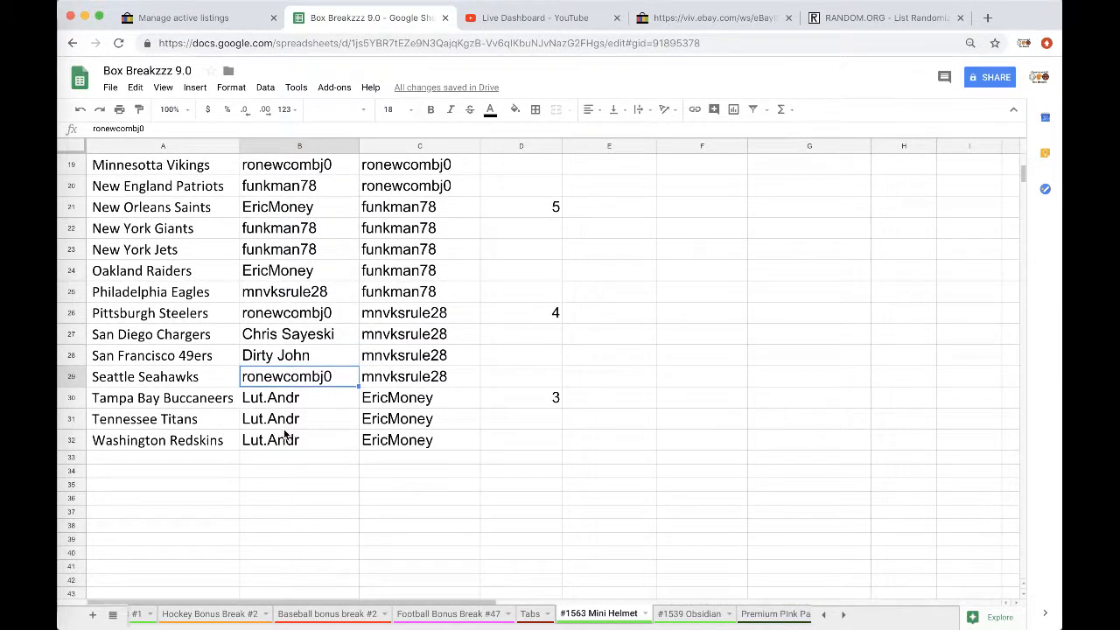
pyautogui.scroll(3)
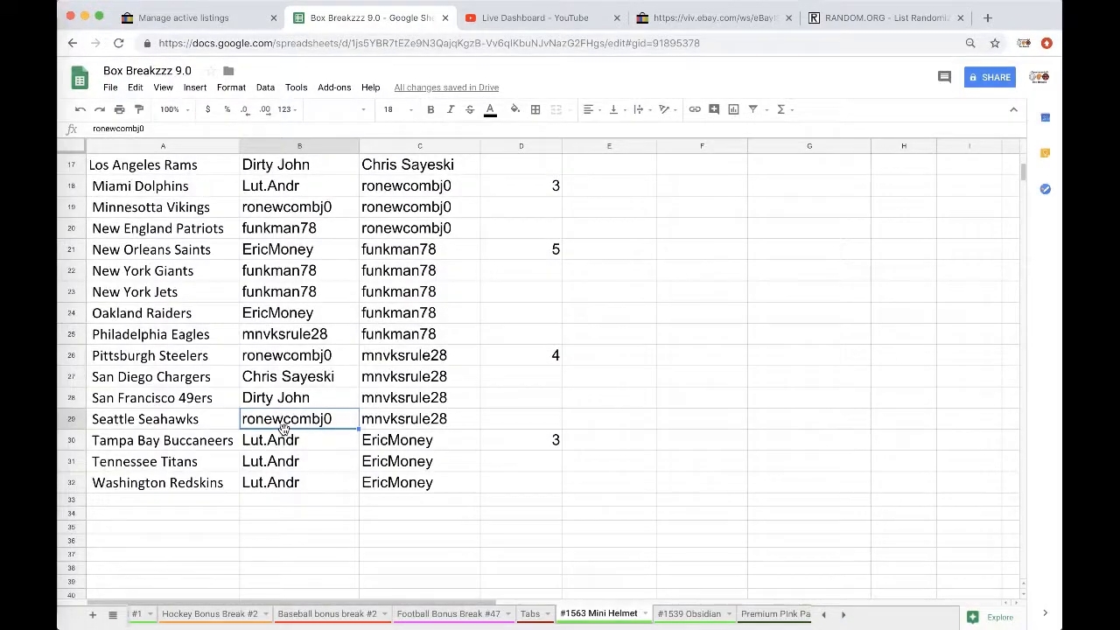
pyautogui.scroll(3)
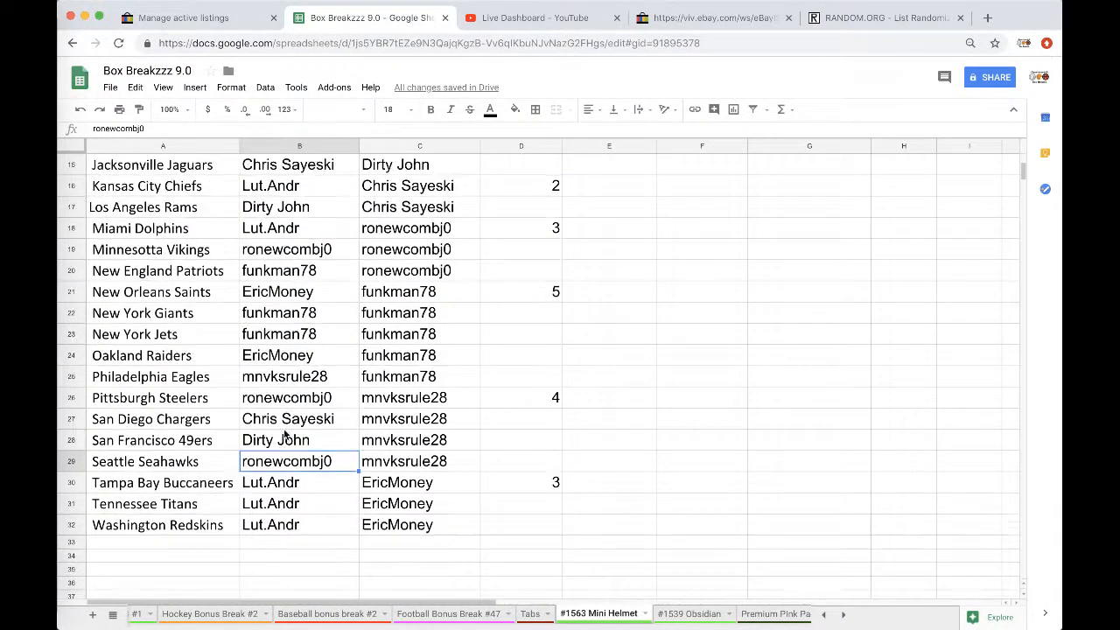
pyautogui.scroll(3)
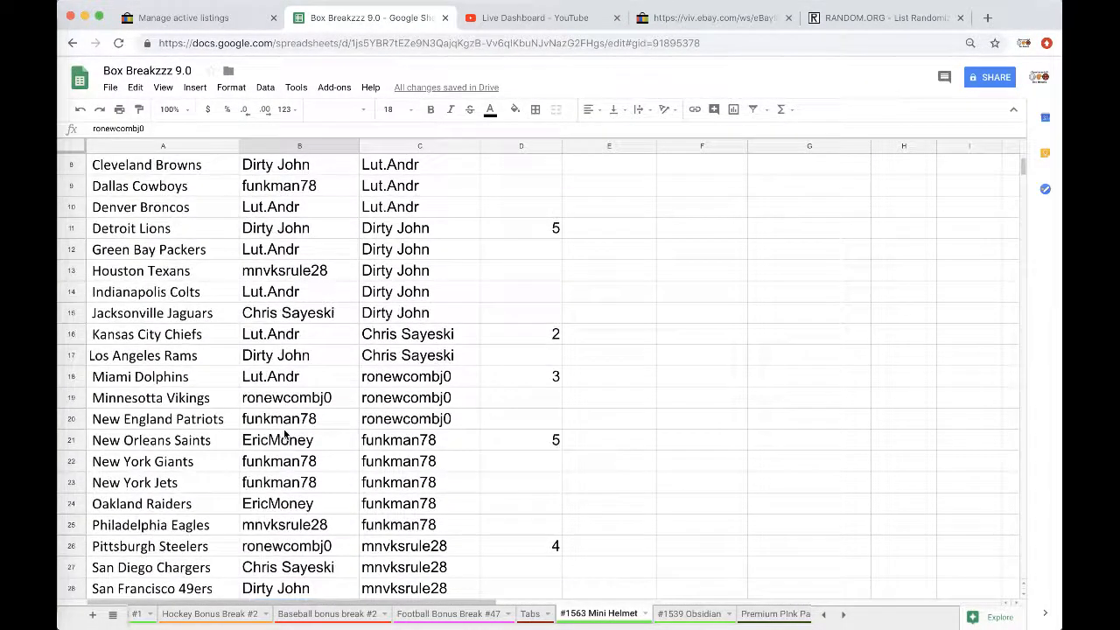
pyautogui.scroll(3)
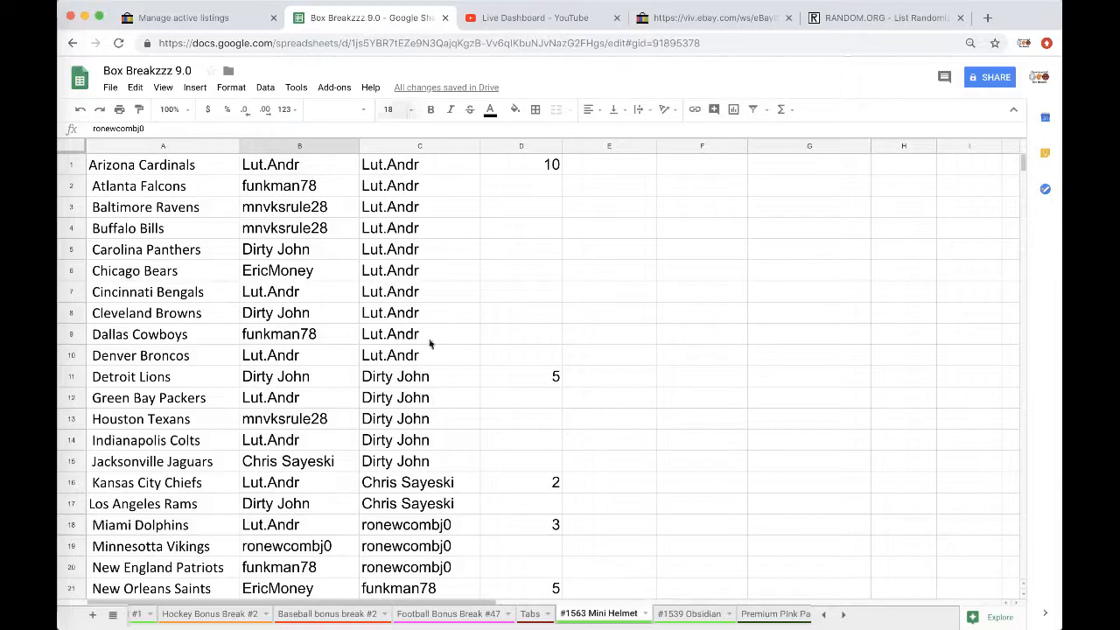
# Step: Copy every second-round username in column C and move to the RANDOM.ORG randomizer
pyautogui.scroll(-3)
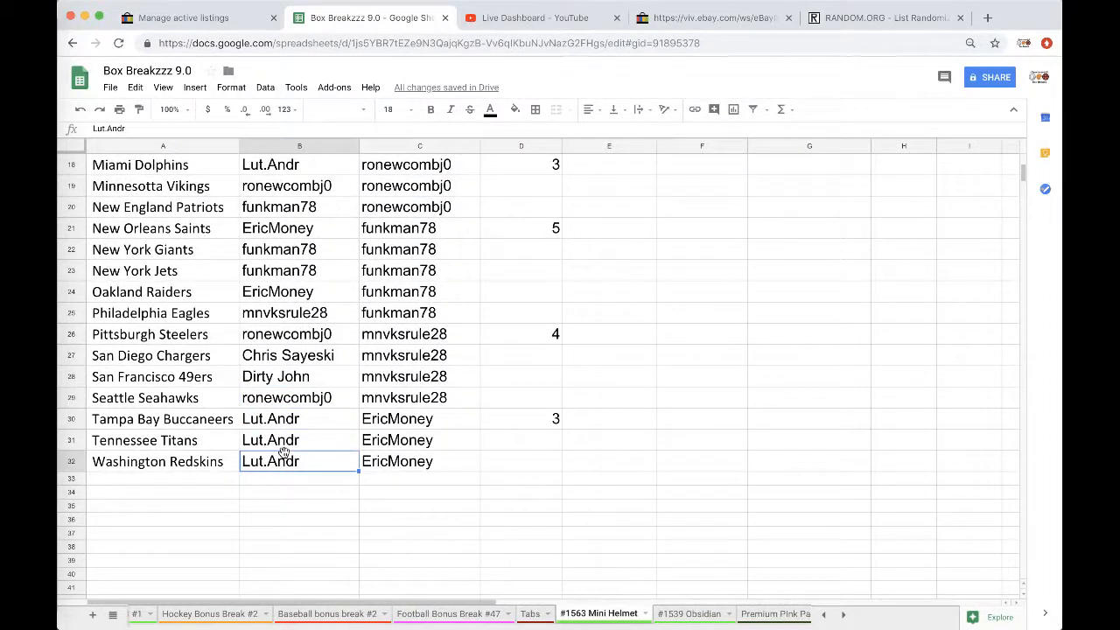
pyautogui.click(430, 108)
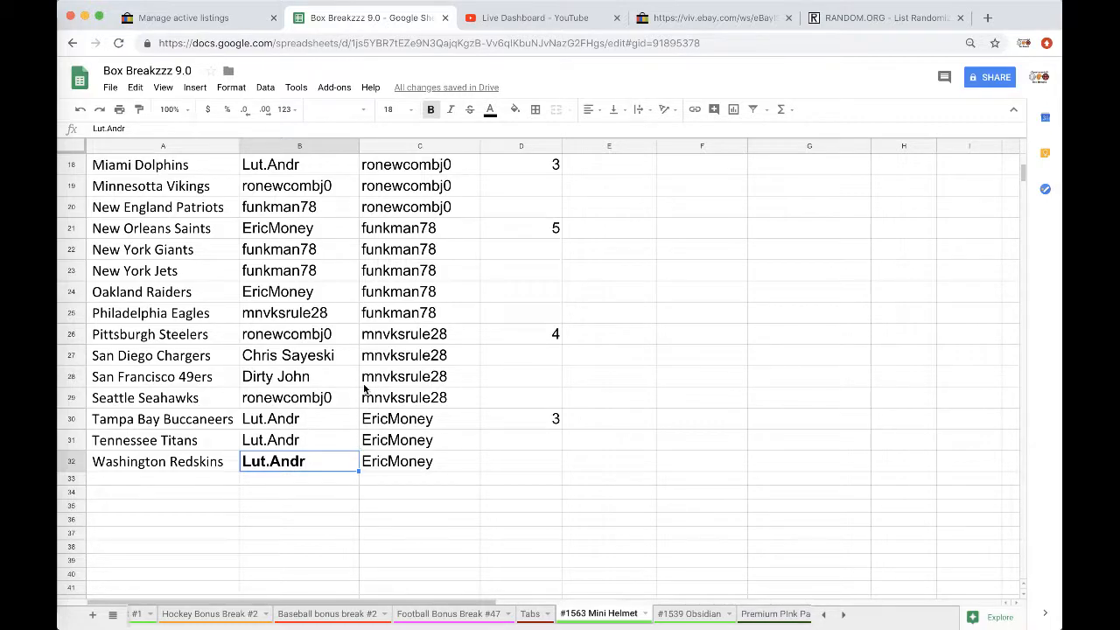
pyautogui.click(420, 145)
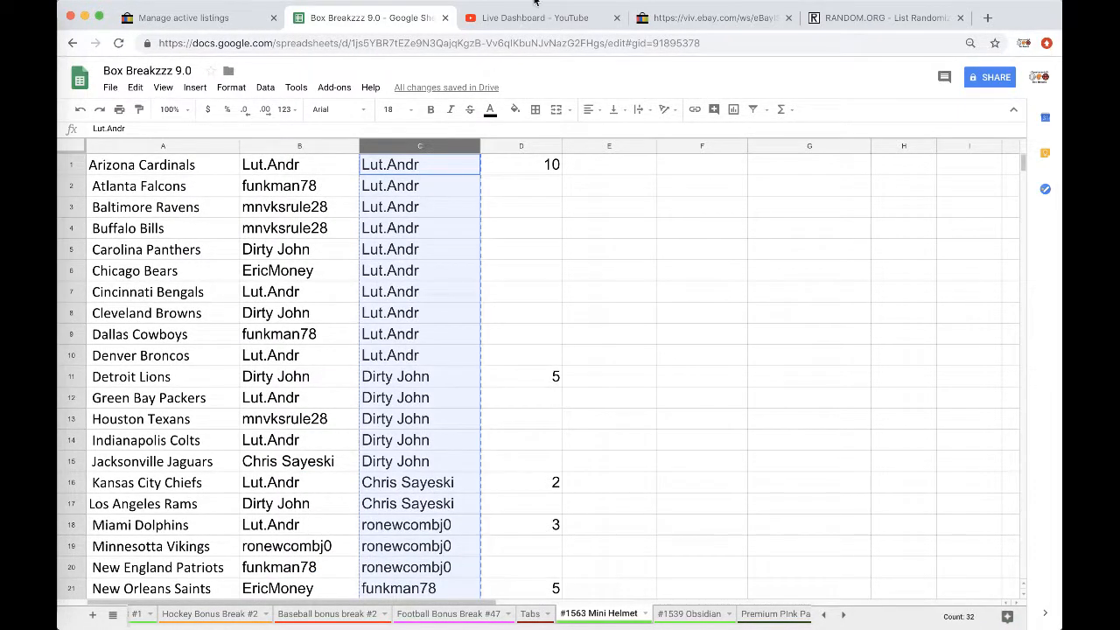
pyautogui.click(884, 17)
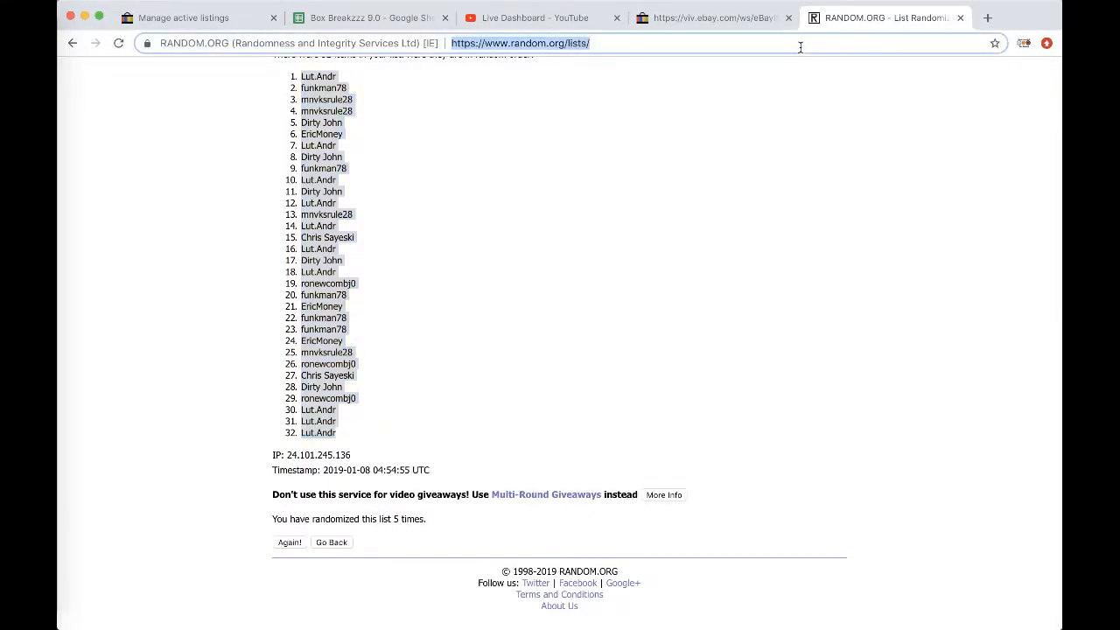
pyautogui.click(332, 543)
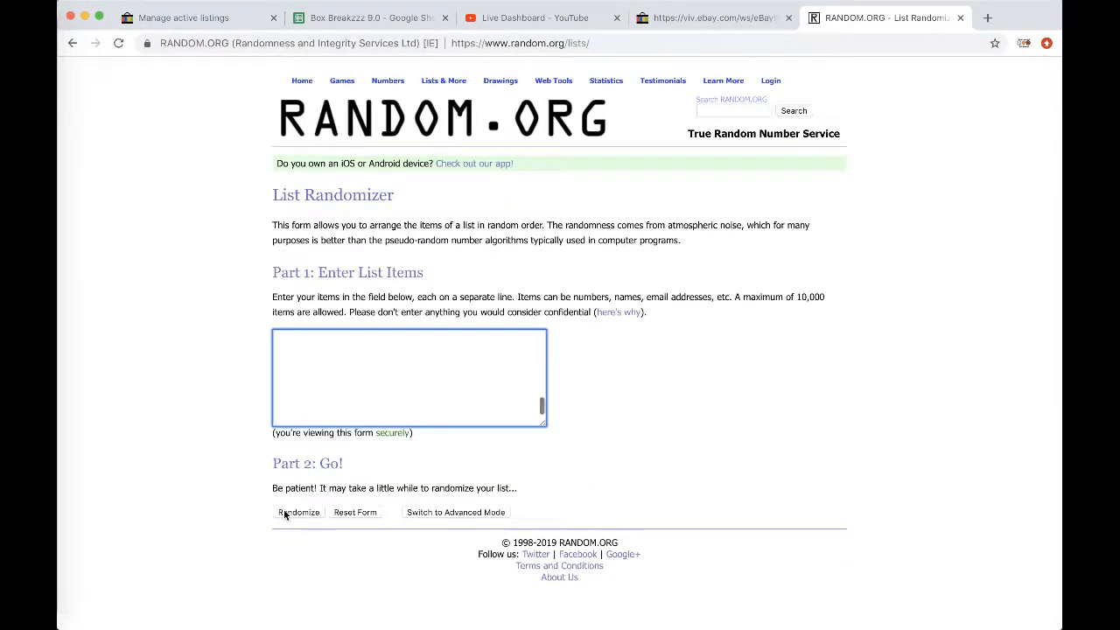
pyautogui.click(298, 511)
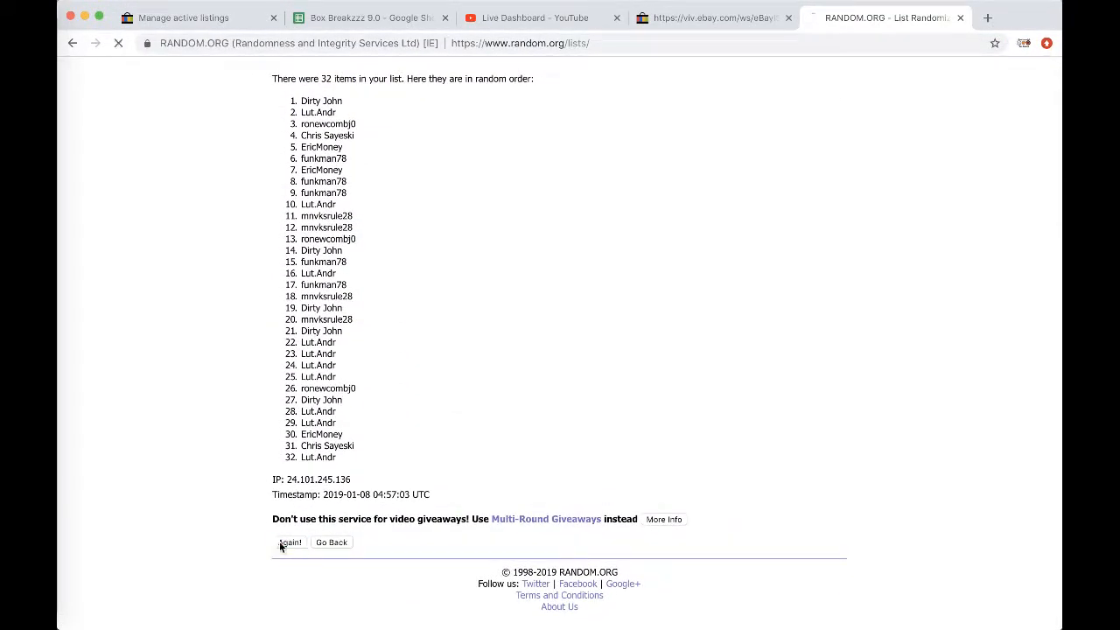
pyautogui.click(290, 542)
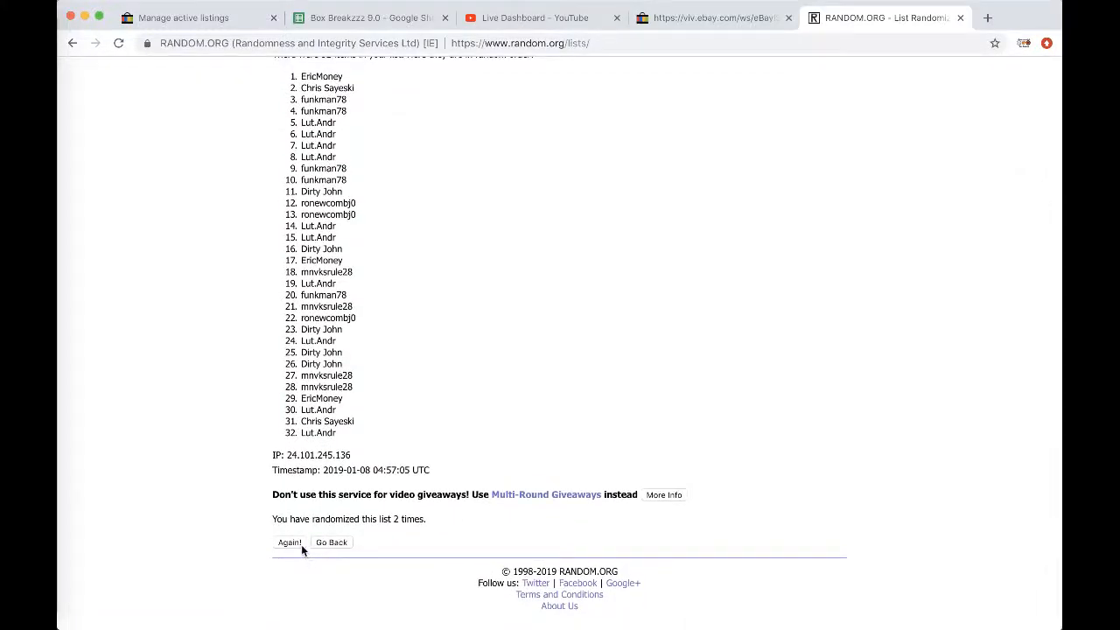
pyautogui.click(290, 543)
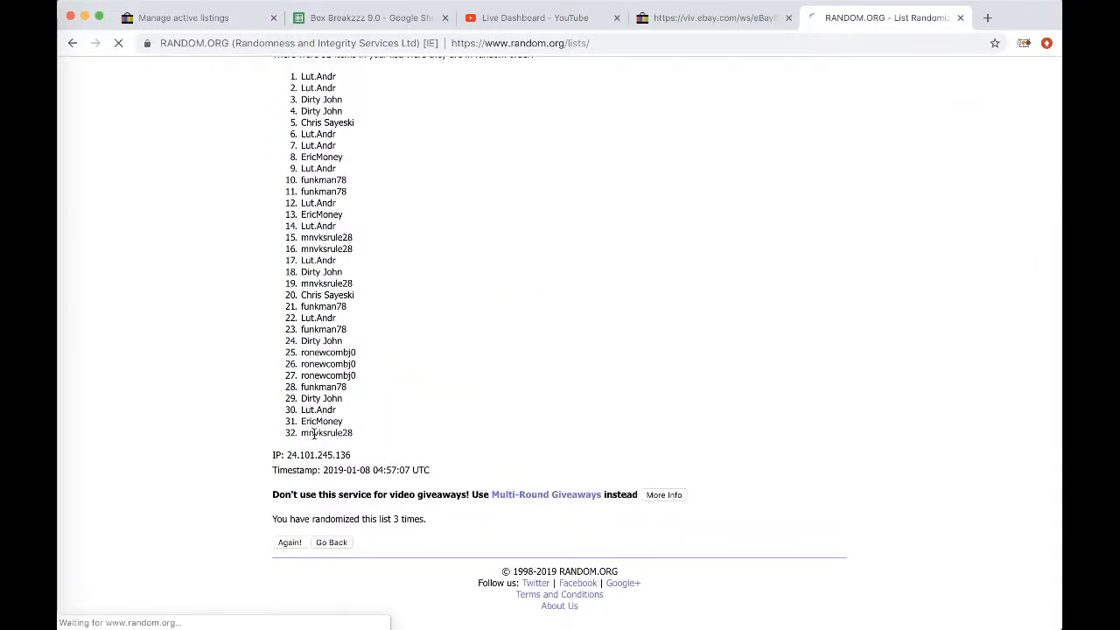
pyautogui.click(288, 543)
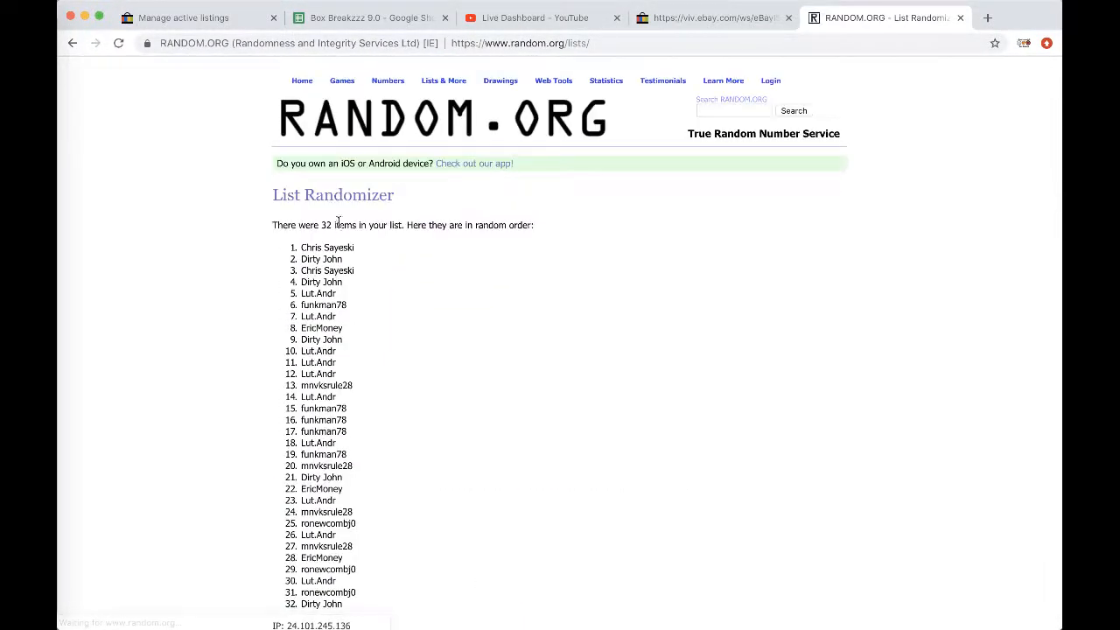
pyautogui.doubleClick(326, 247)
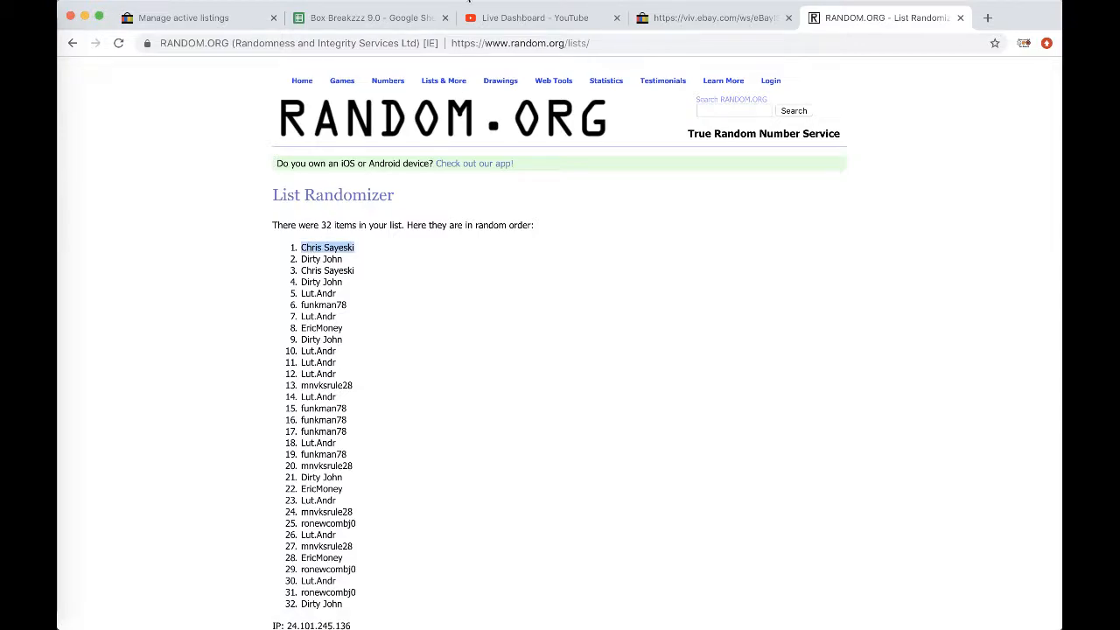
pyautogui.click(367, 17)
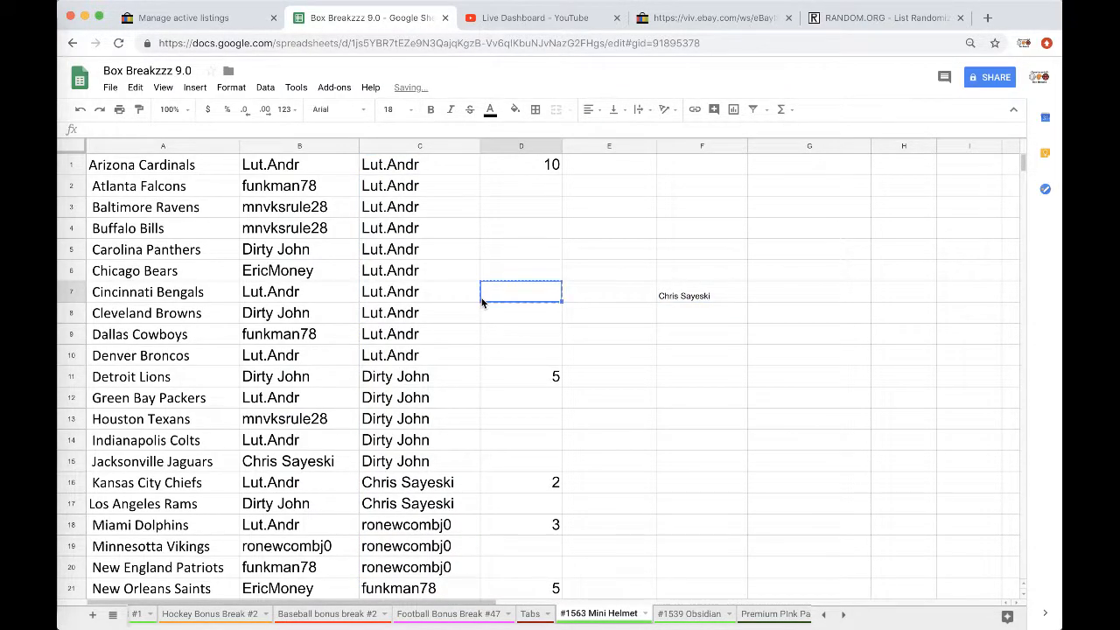
pyautogui.click(701, 312)
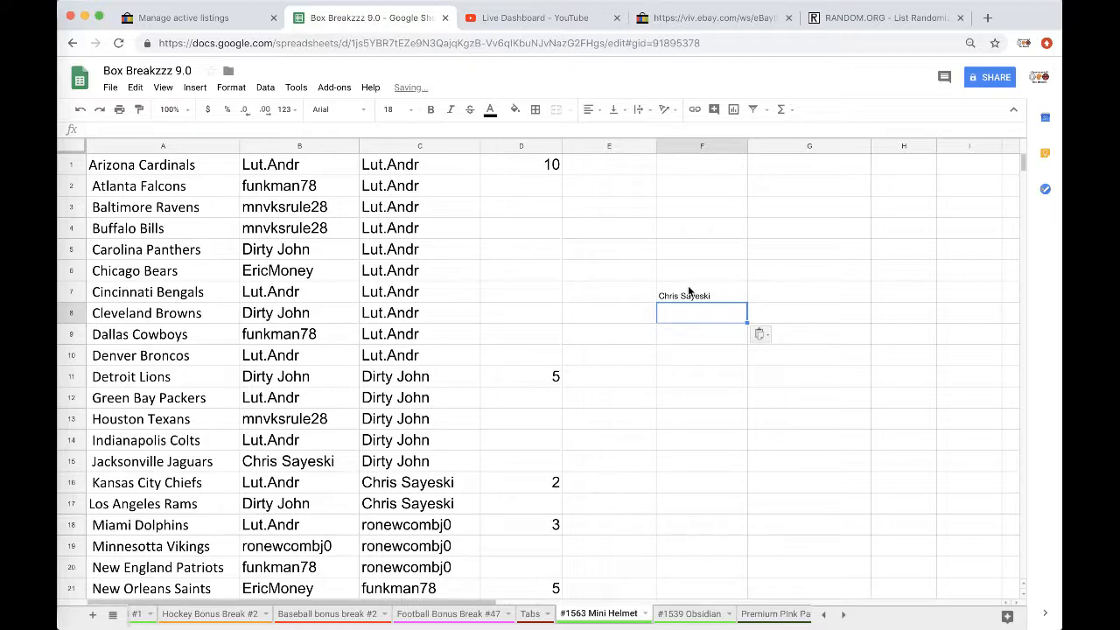
pyautogui.write('Lut.Andr')
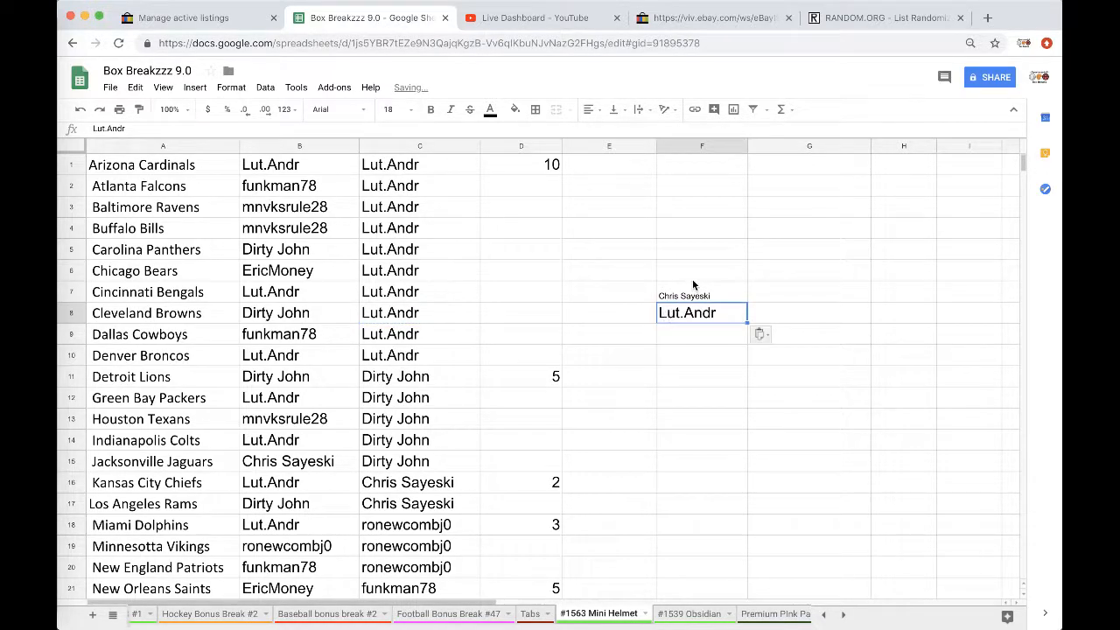
pyautogui.click(388, 108)
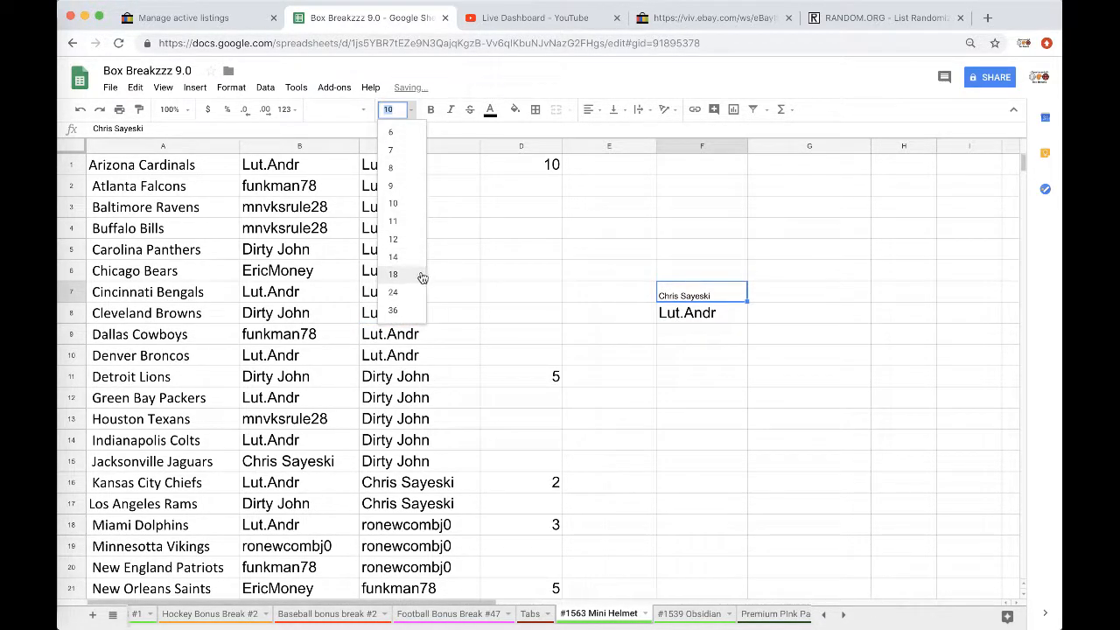
pyautogui.click(392, 273)
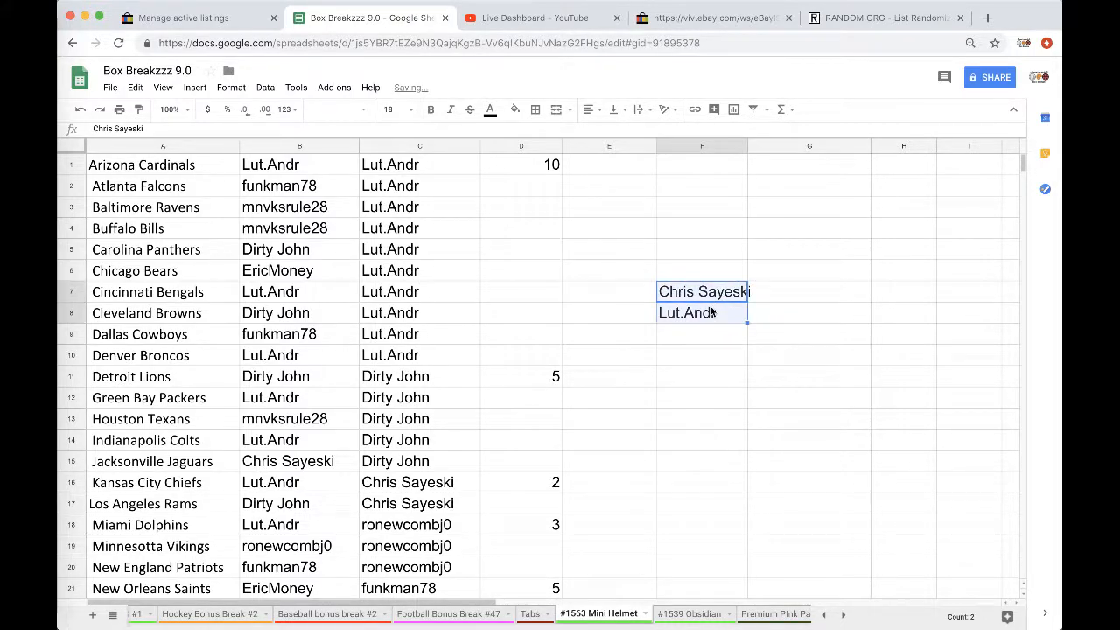
pyautogui.click(448, 613)
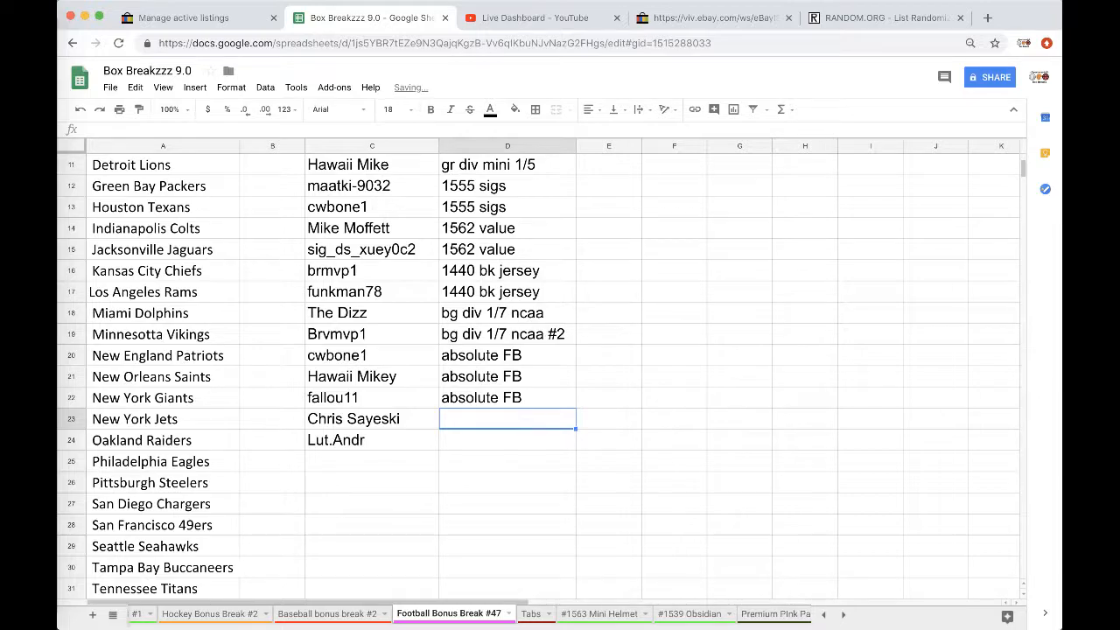
pyautogui.write('1563')
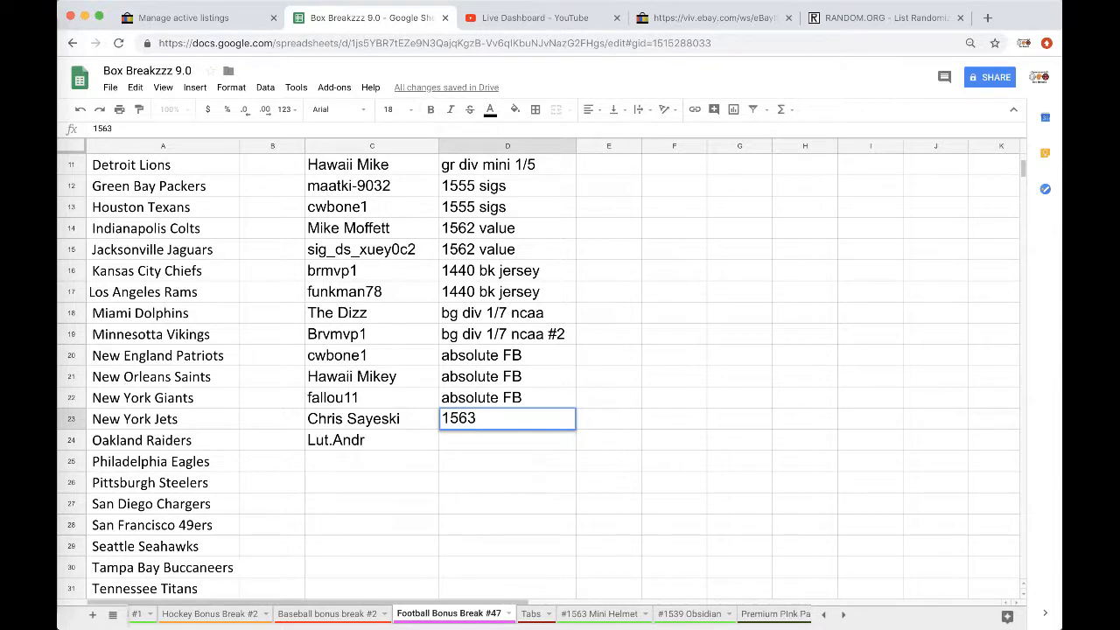